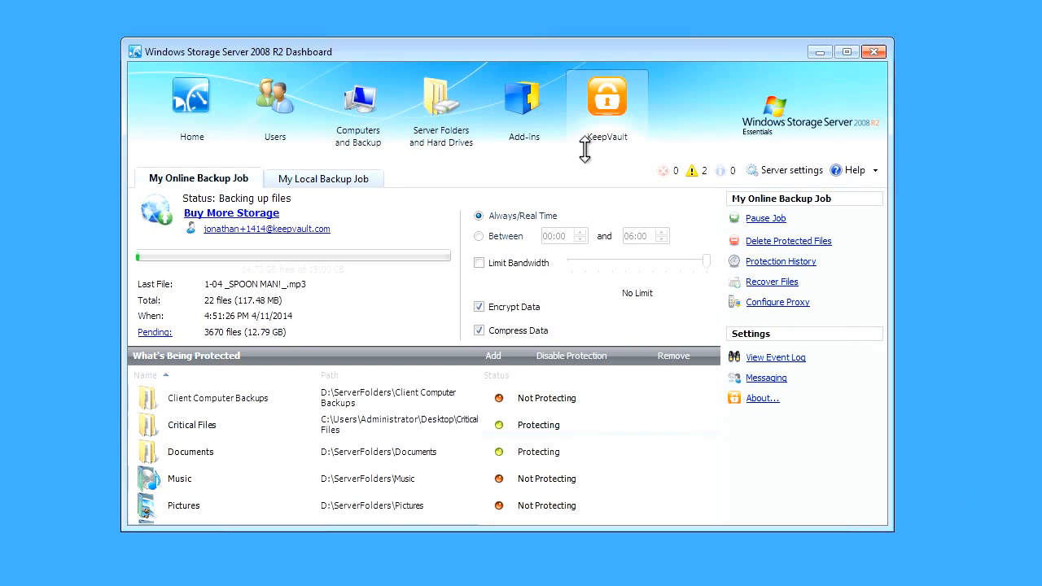
mouse_move(443, 186)
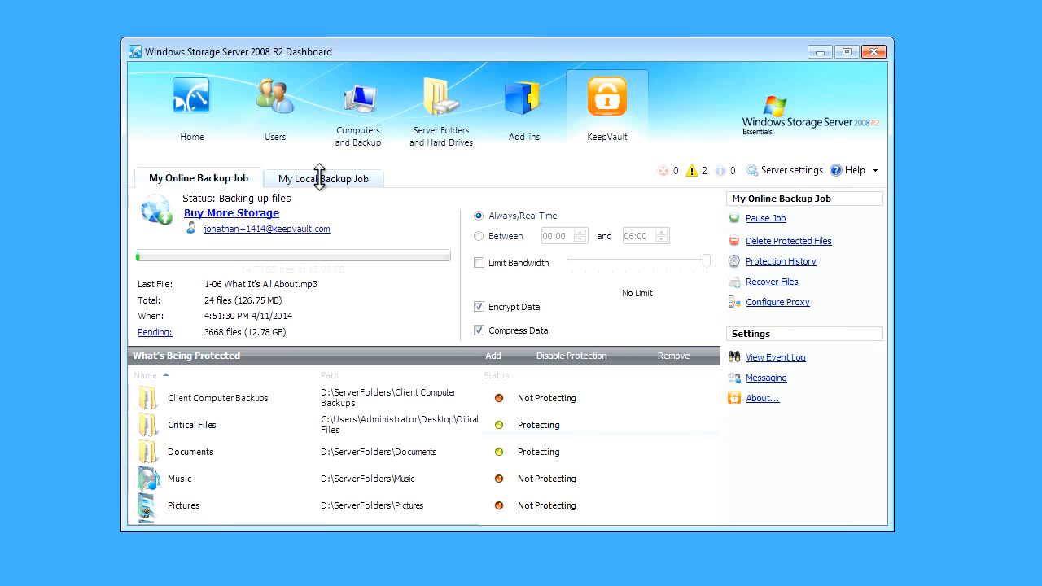
- From My Local Backup Job, choose Add a Network Drive as the destination
left_click(323, 177)
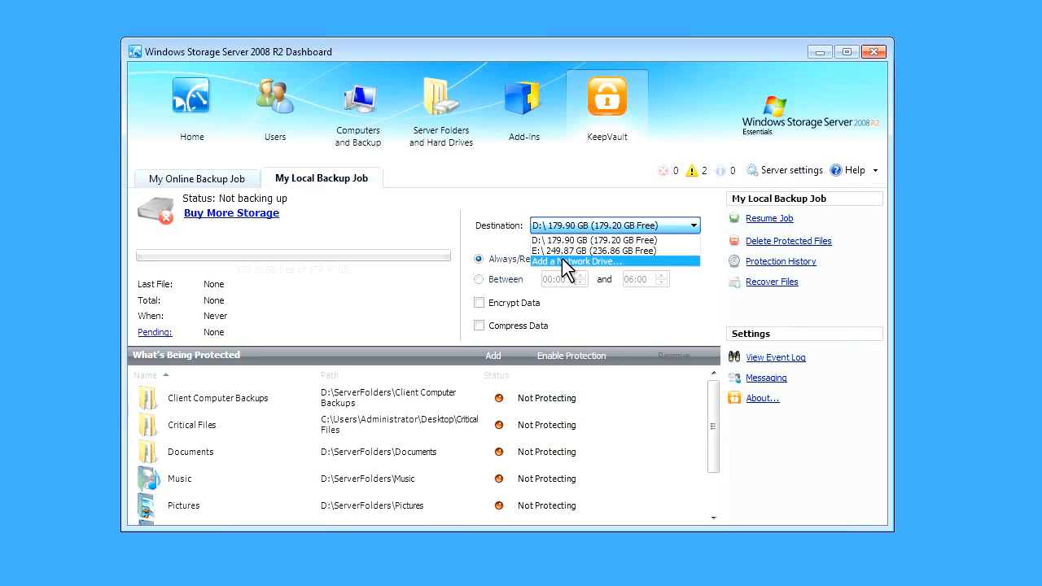
left_click(580, 261)
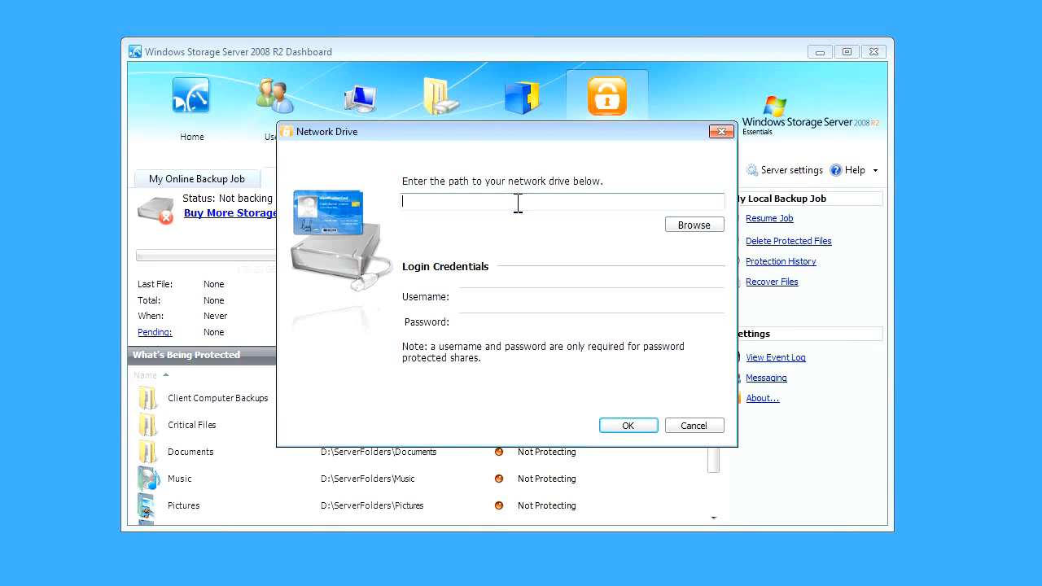
- Enter the share path \\10.1.10.100\backups with username Jonatha and the password
type("\\\\")
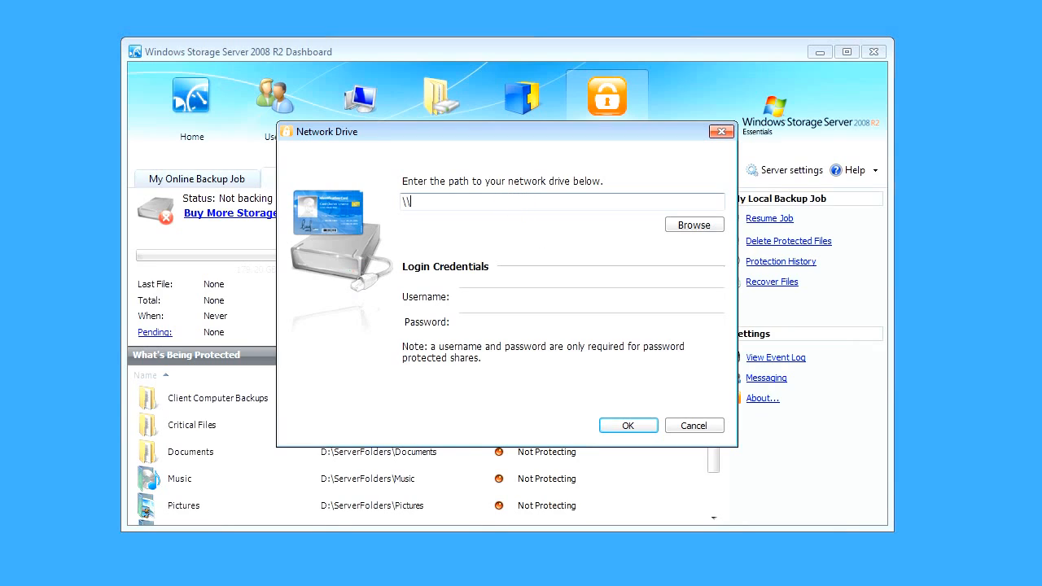
type("10.100\\backups")
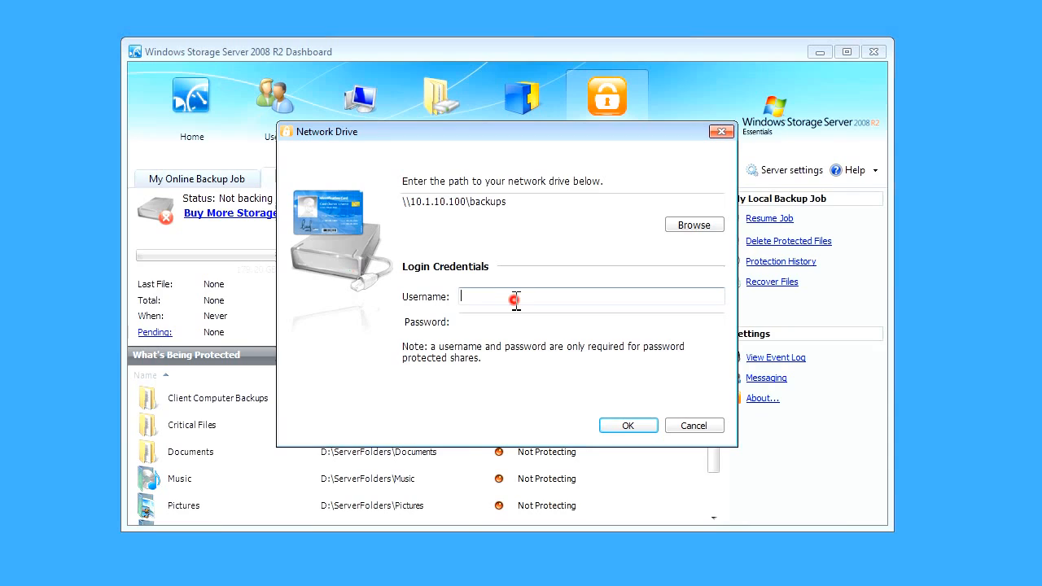
type("Jonathan")
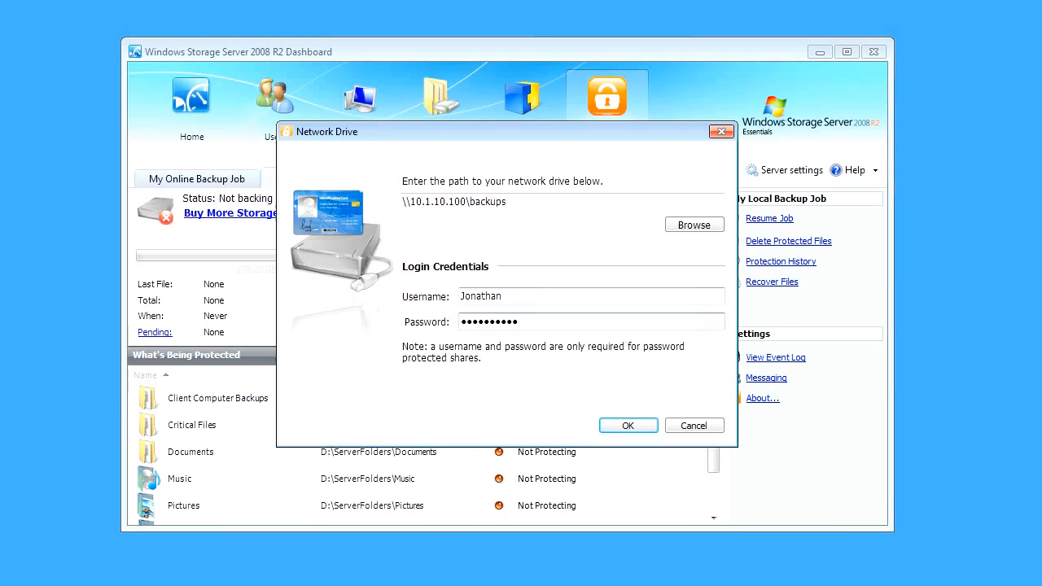
- Confirm the network drive, enable protection for Critical Files and Documents, and resume the job
left_click(629, 425)
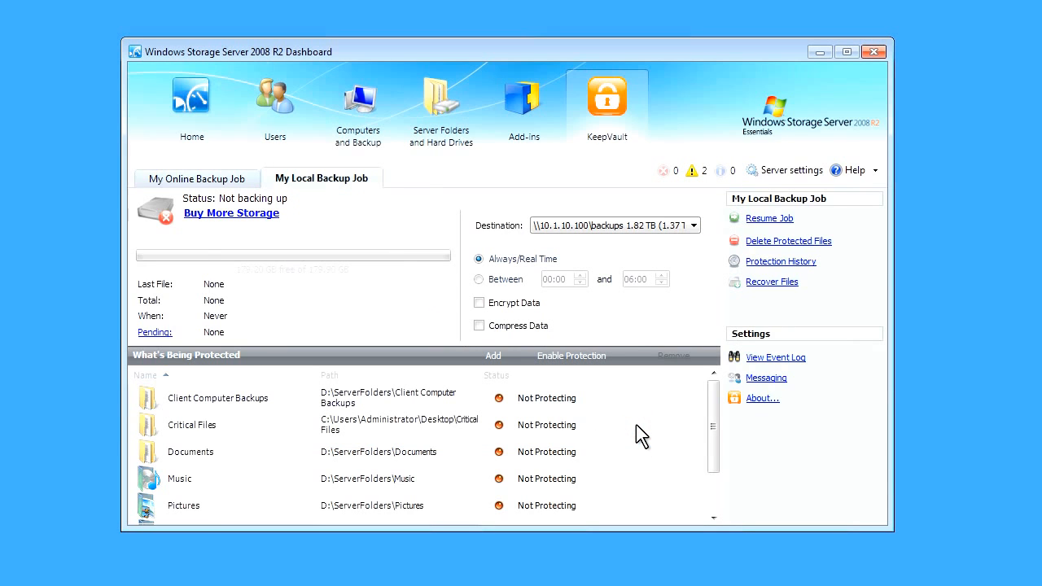
left_click(690, 225)
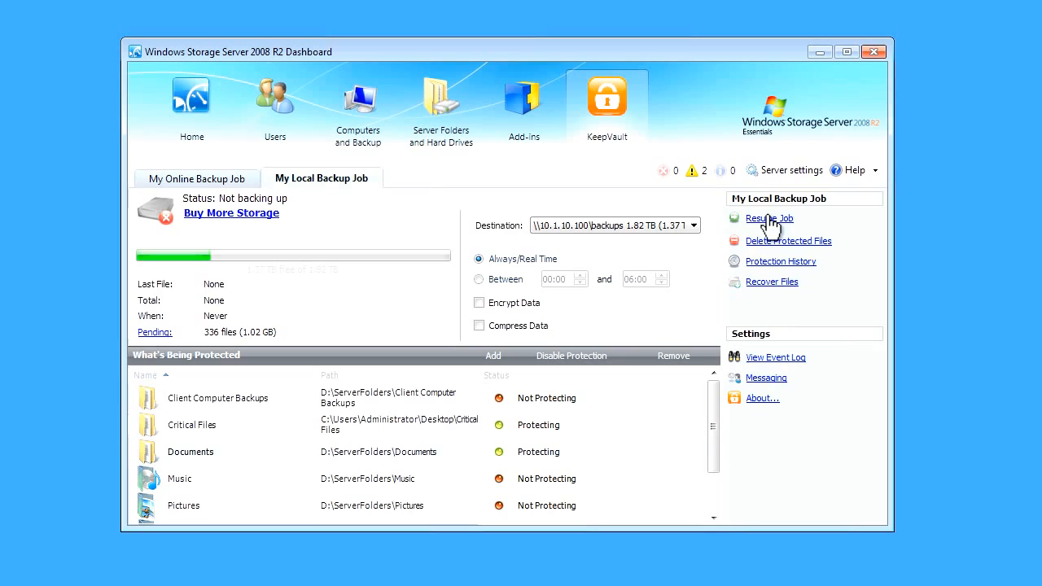
left_click(768, 218)
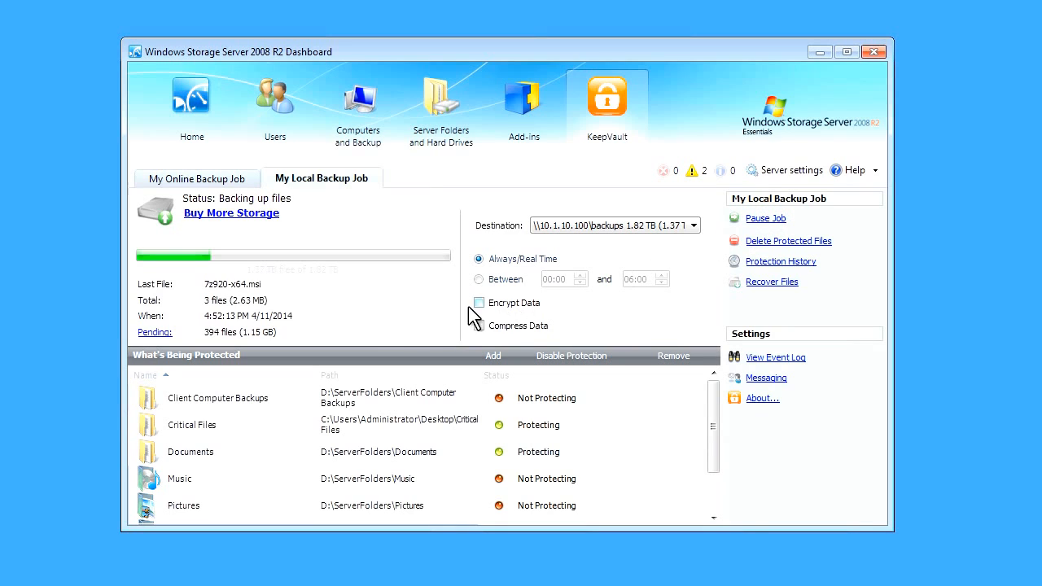